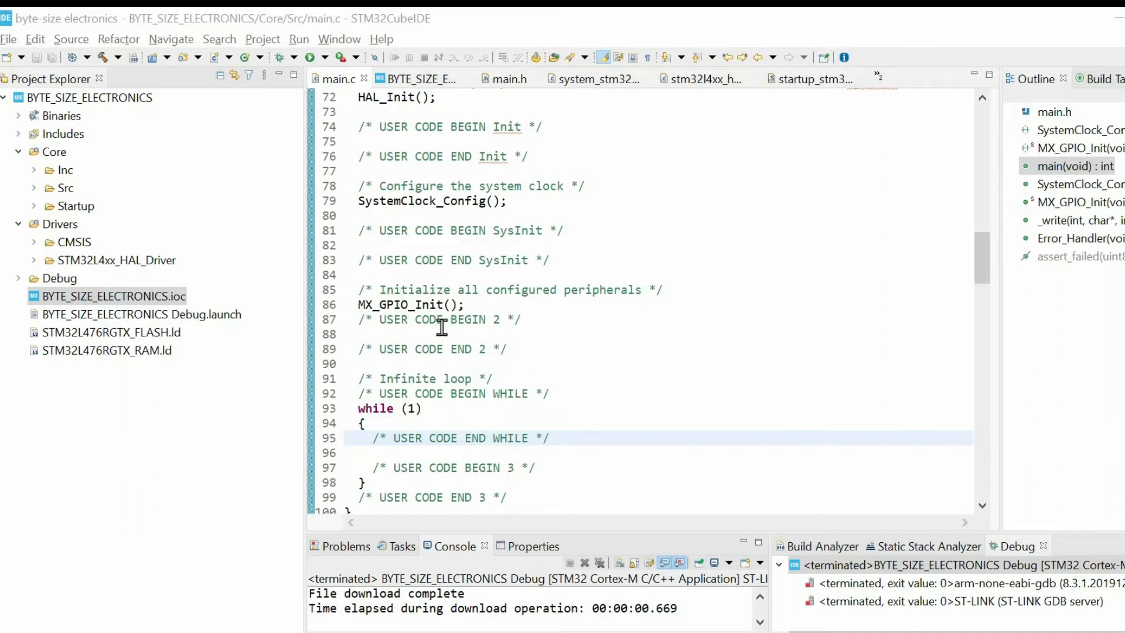
# Step: Open the project's .ioc Pinout view and assign pin PC7 as GPIO_Output
pyautogui.doubleClick(112, 297)
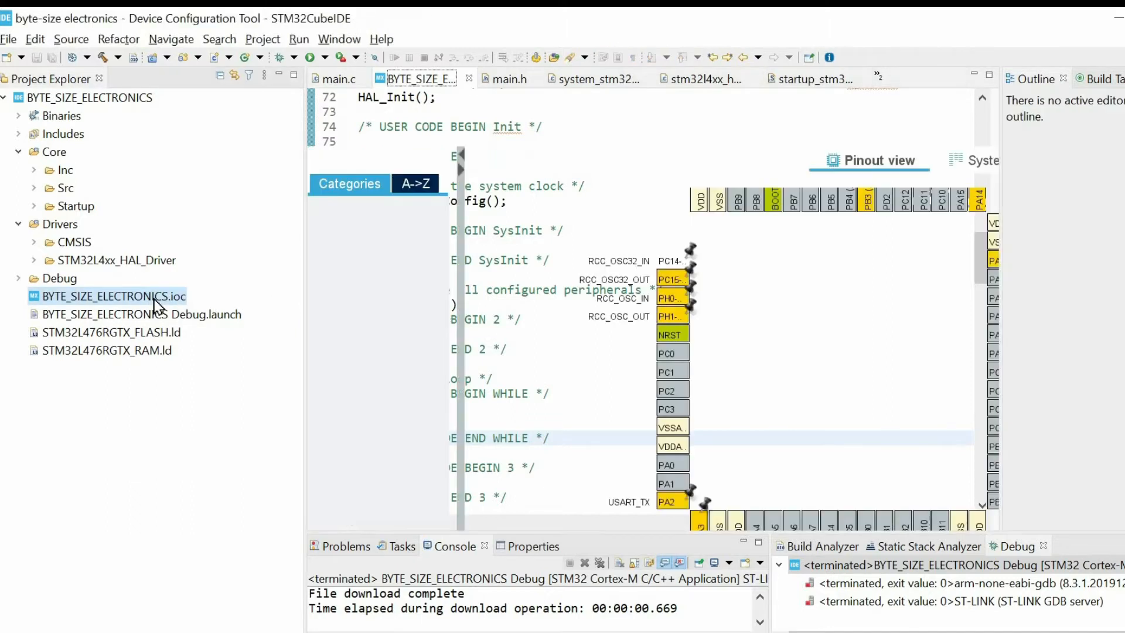
pyautogui.doubleClick(112, 297)
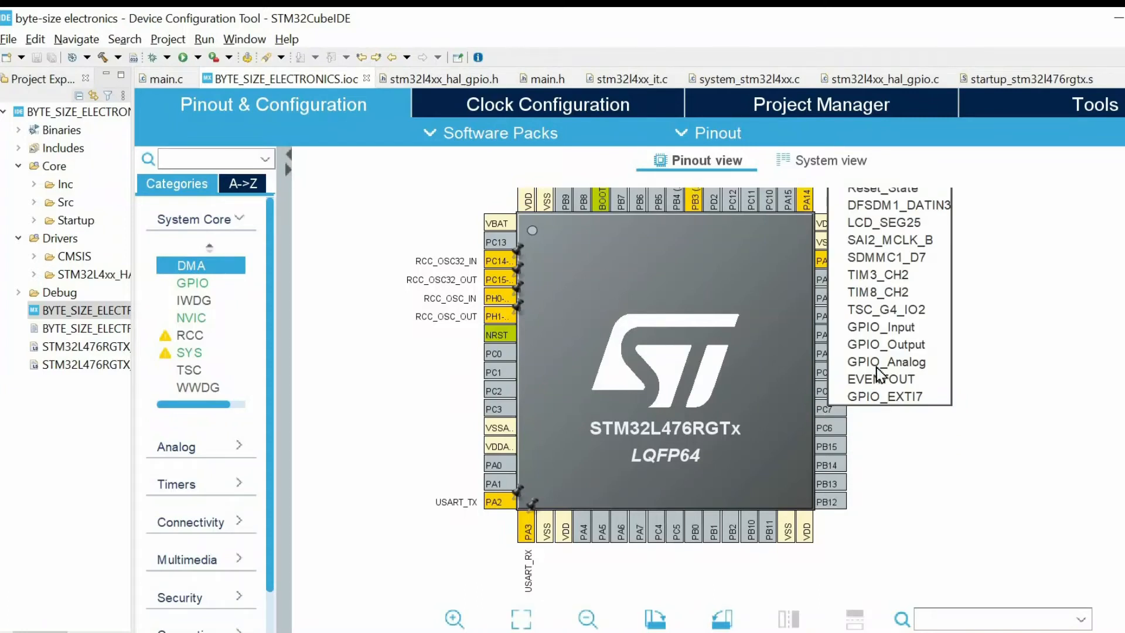
pyautogui.click(191, 265)
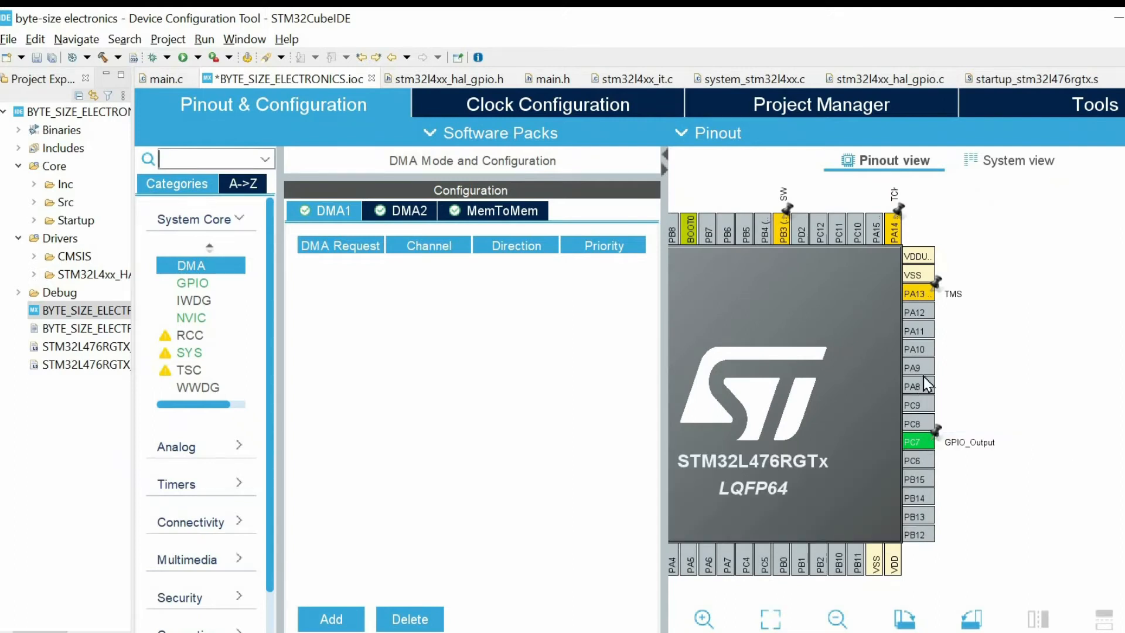
# Step: Assign PA9 as GPIO_Input, then give PA9 the user label BUTTON and PC7 the label LED
pyautogui.click(912, 367)
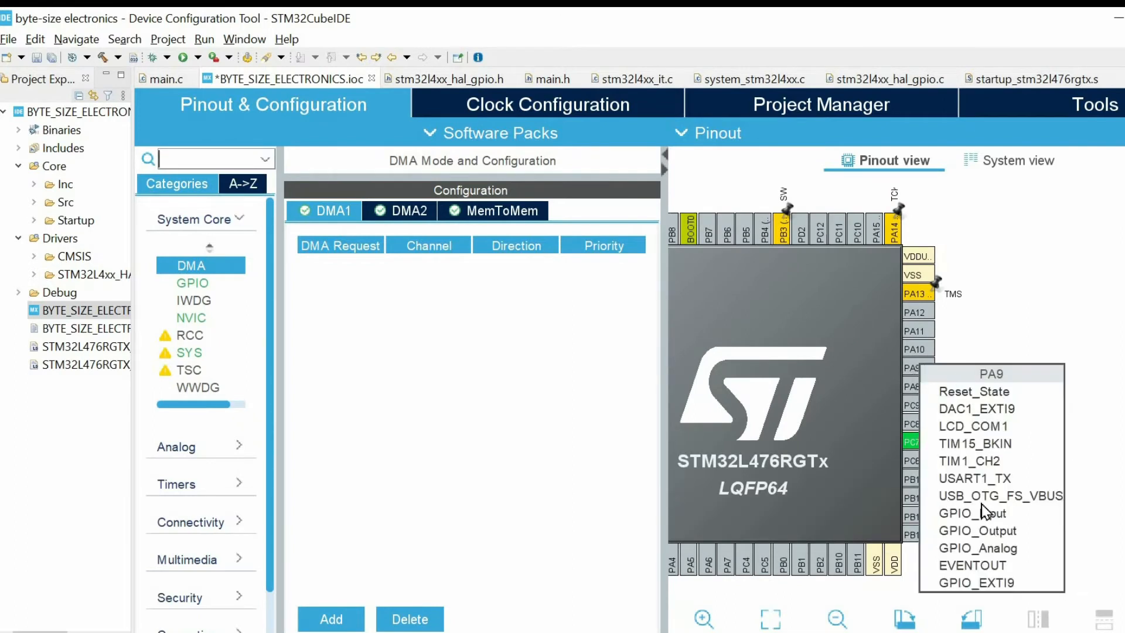
pyautogui.click(972, 494)
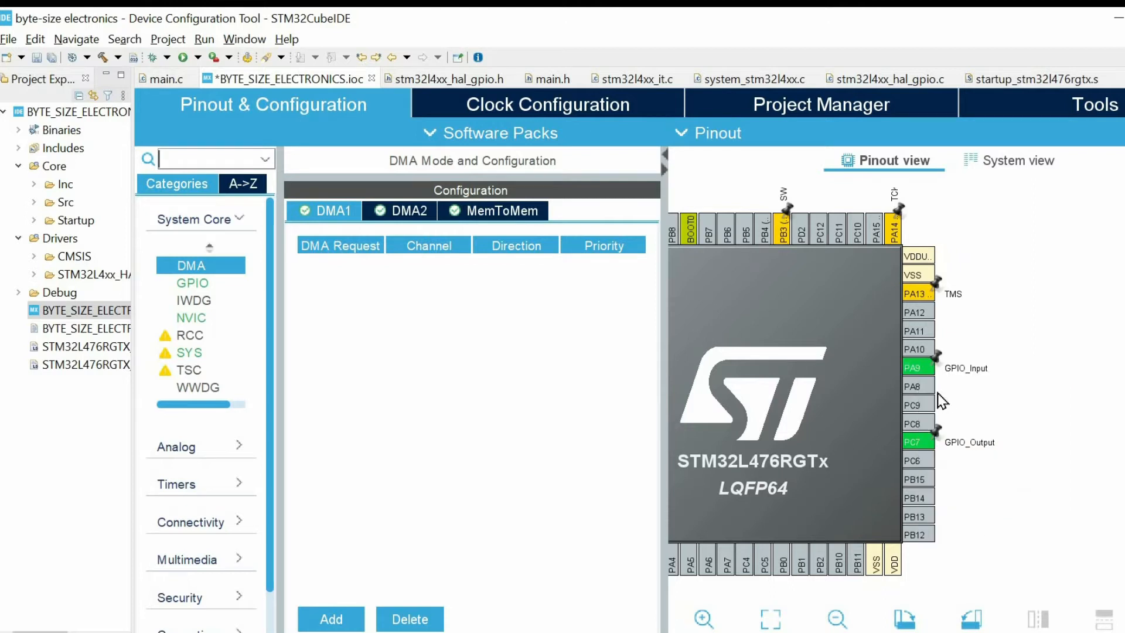
pyautogui.rightClick(912, 367)
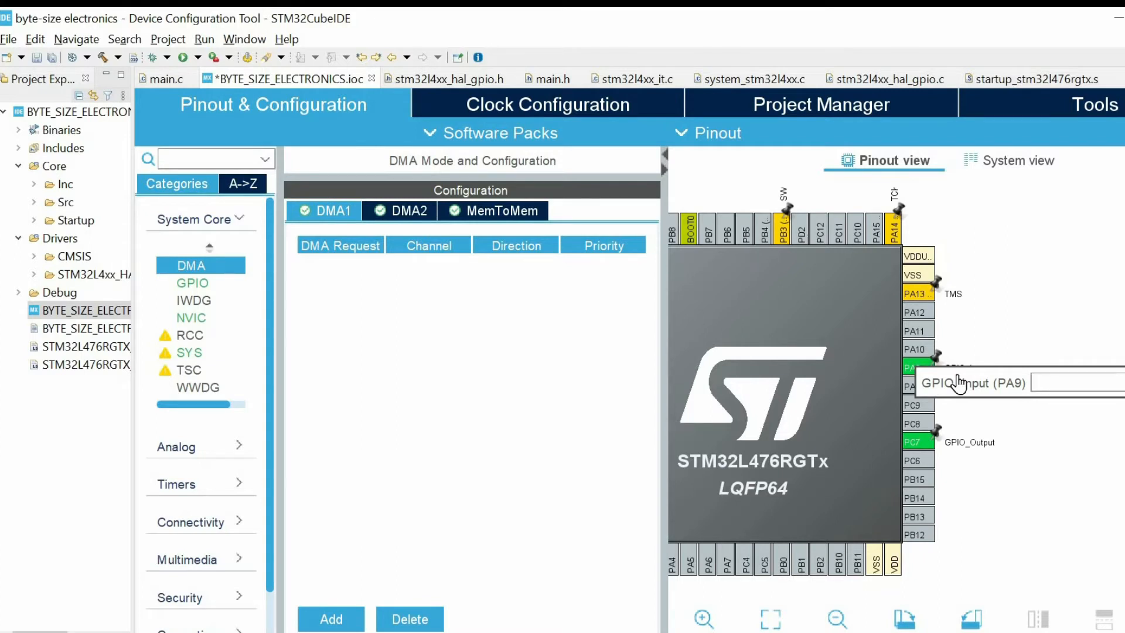
pyautogui.rightClick(916, 441)
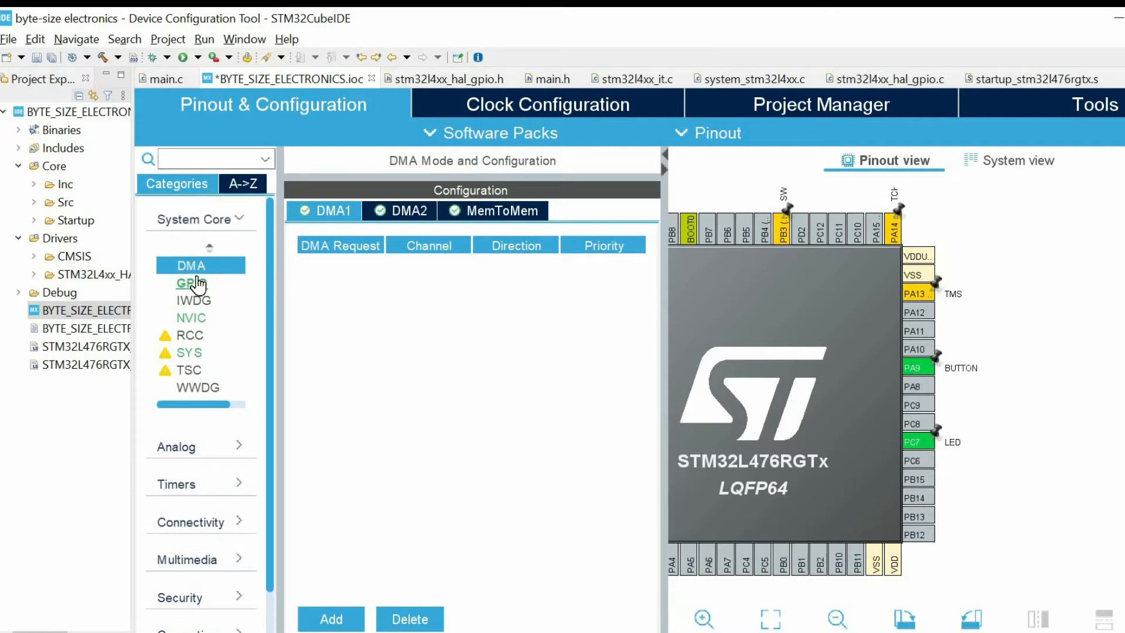
# Step: In System Core > GPIO, select PA9 and choose No pull-up and no pull-down
pyautogui.click(191, 283)
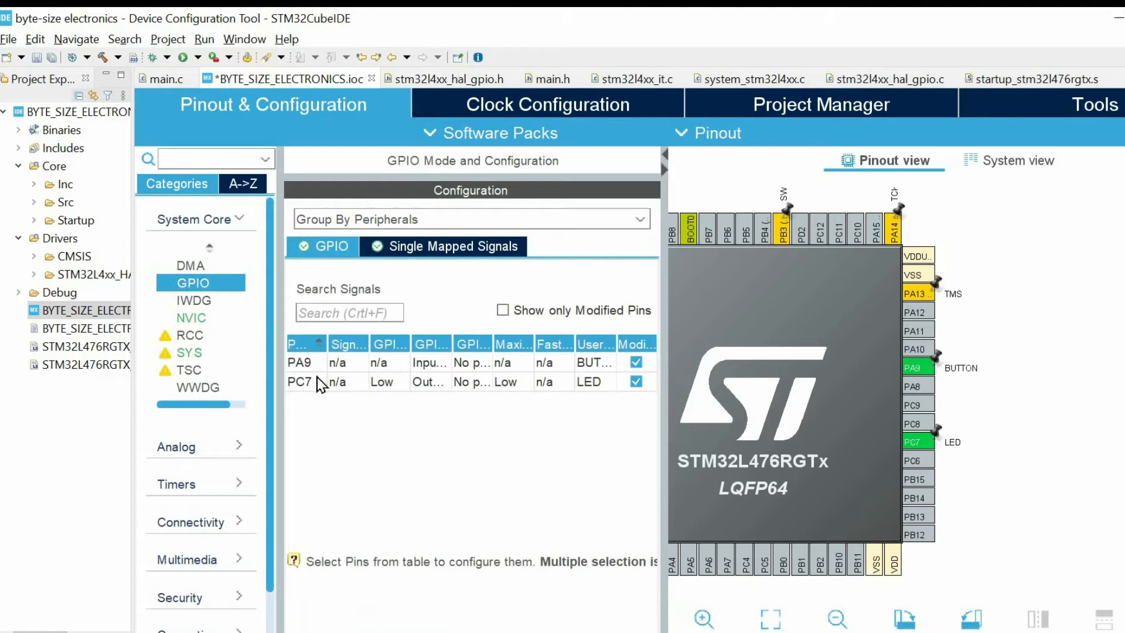
pyautogui.click(323, 362)
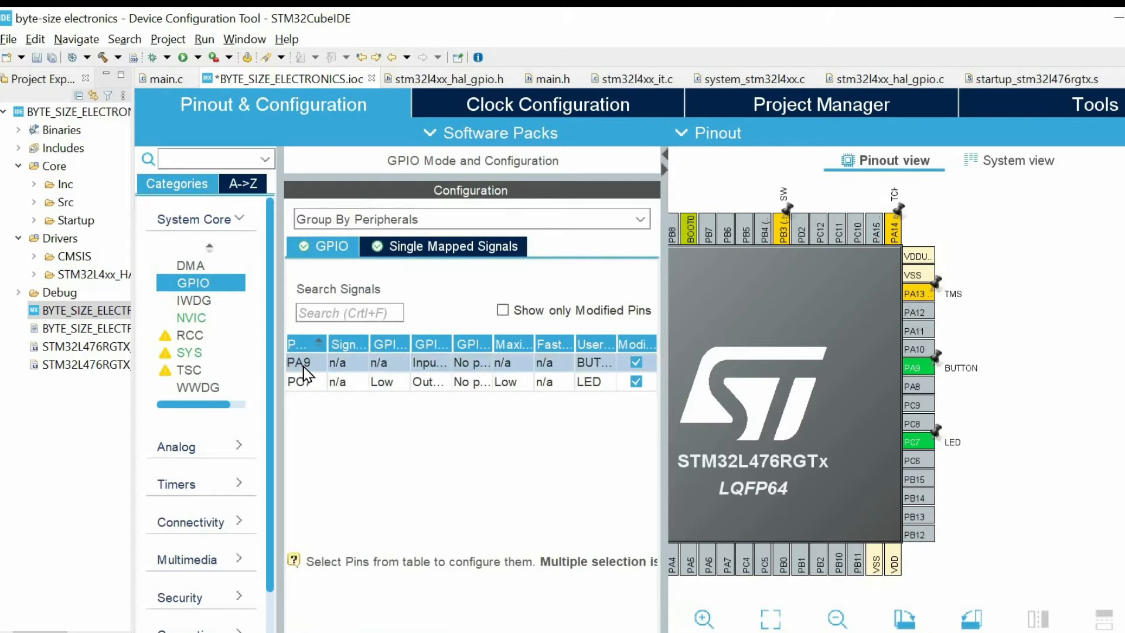
pyautogui.click(299, 362)
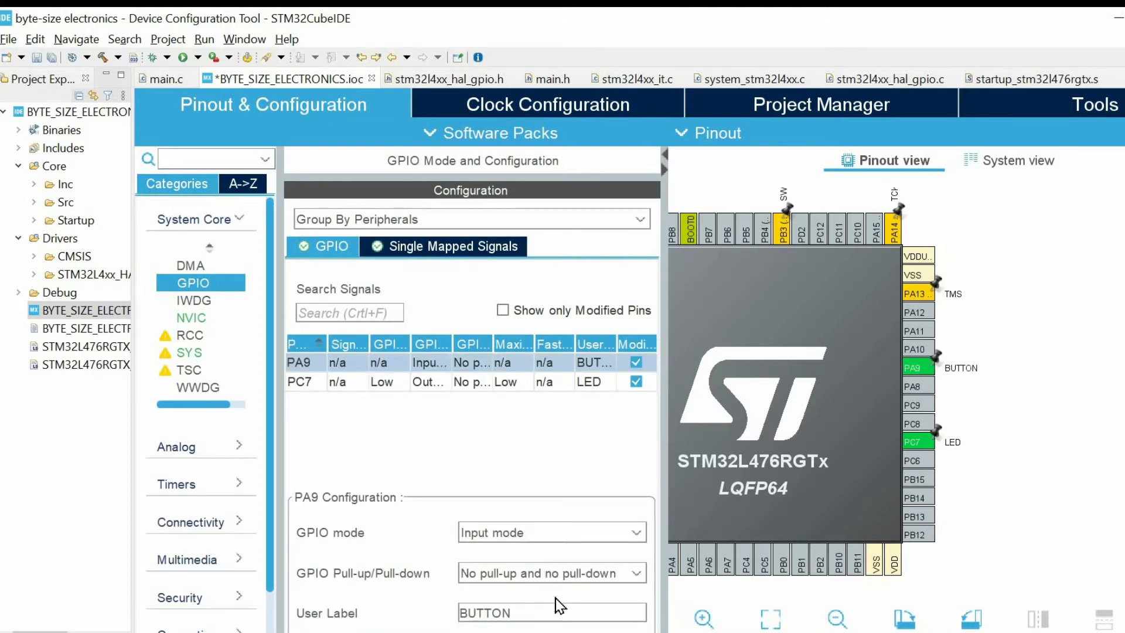
pyautogui.click(551, 573)
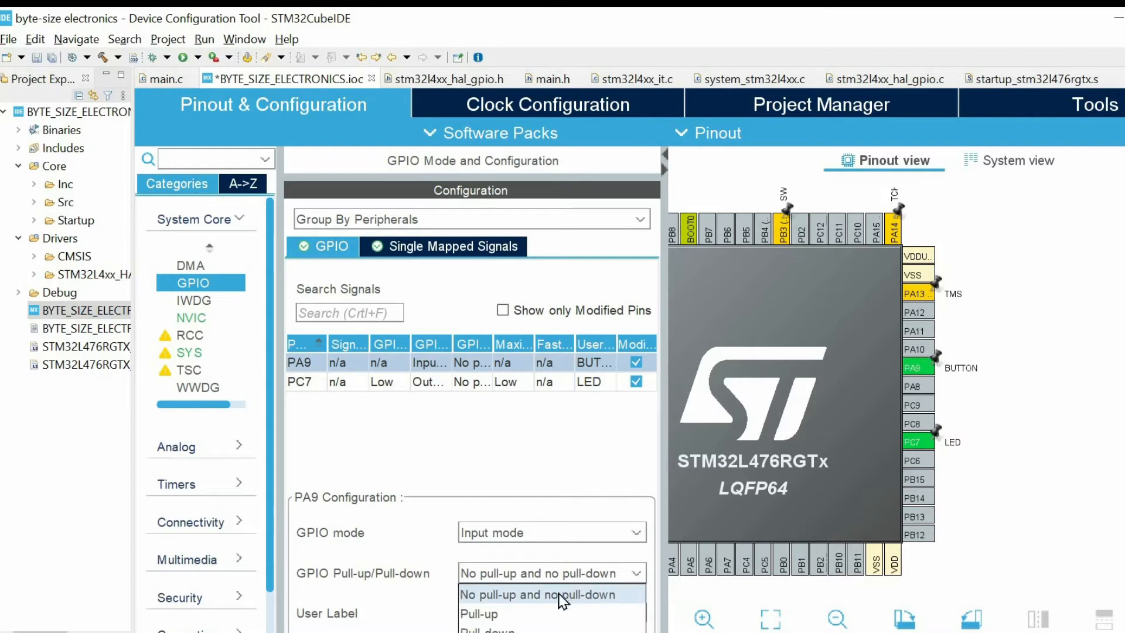
pyautogui.click(478, 613)
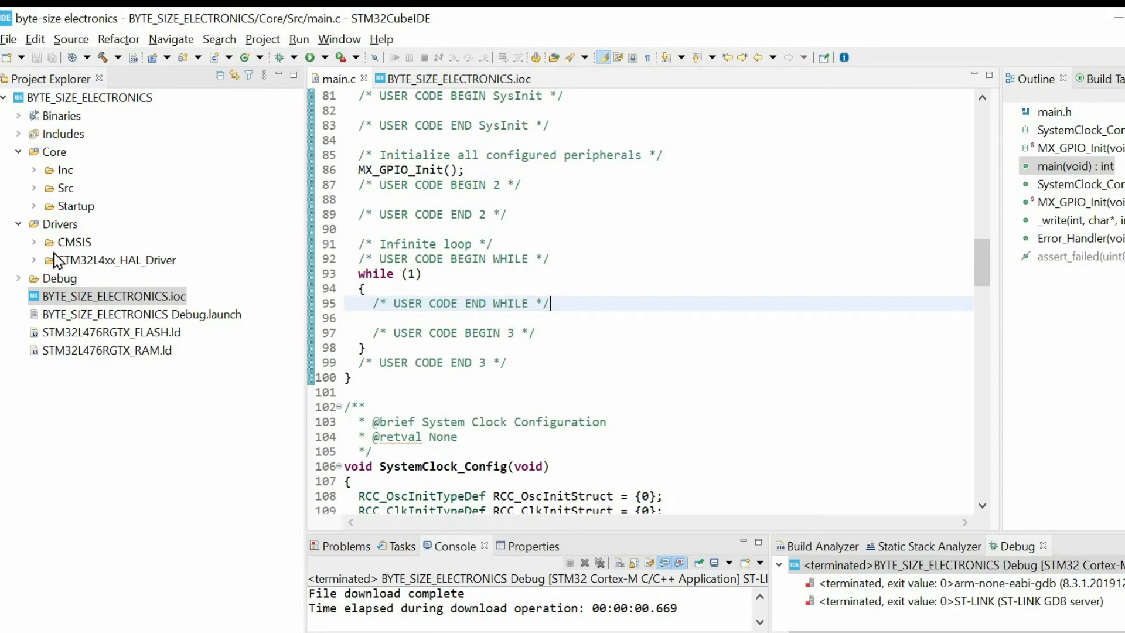
pyautogui.moveTo(41, 269)
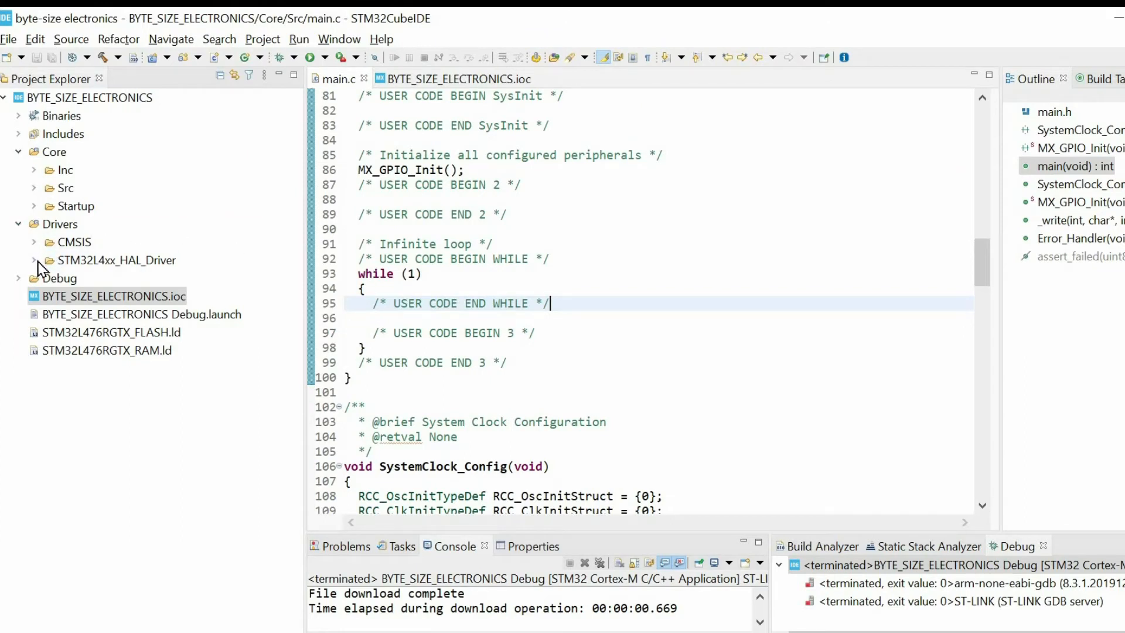
# Step: Copy the HAL_GPIO_ReadPin prototype from stm32l4xx_hal_gpio.h into main.c's while loop with the BUTTON port
pyautogui.click(34, 260)
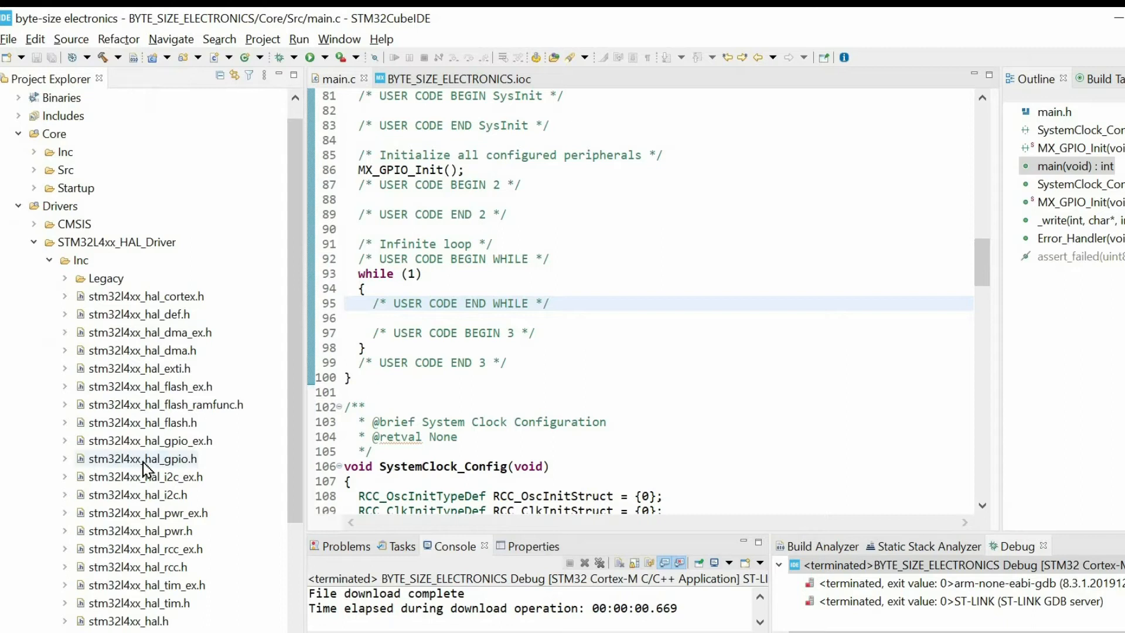
pyautogui.doubleClick(142, 458)
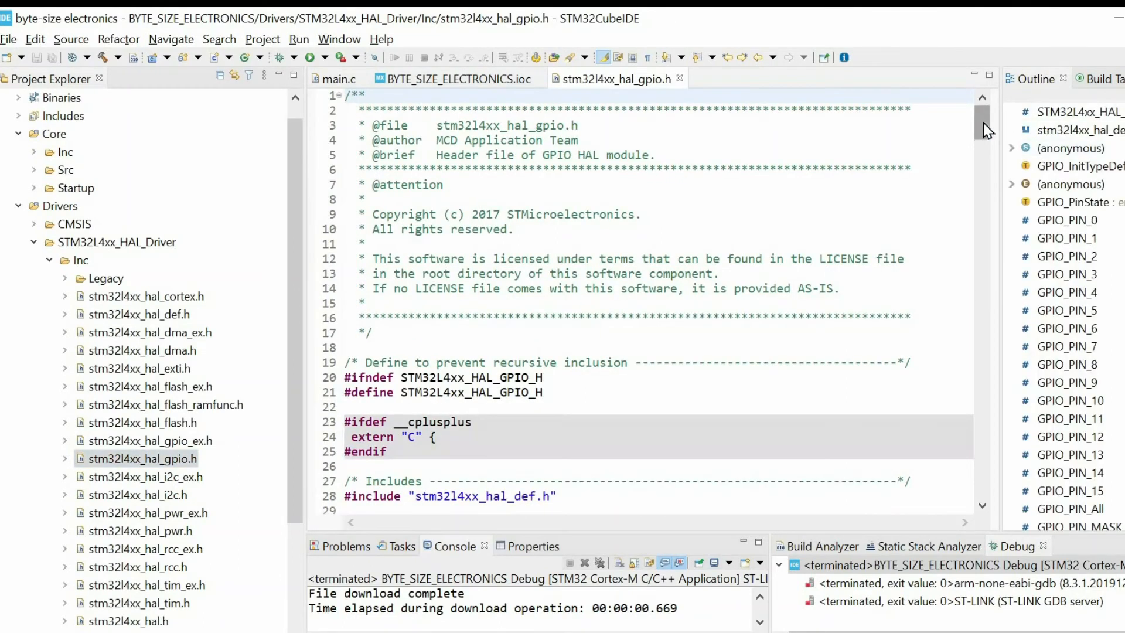
pyautogui.scroll(-3)
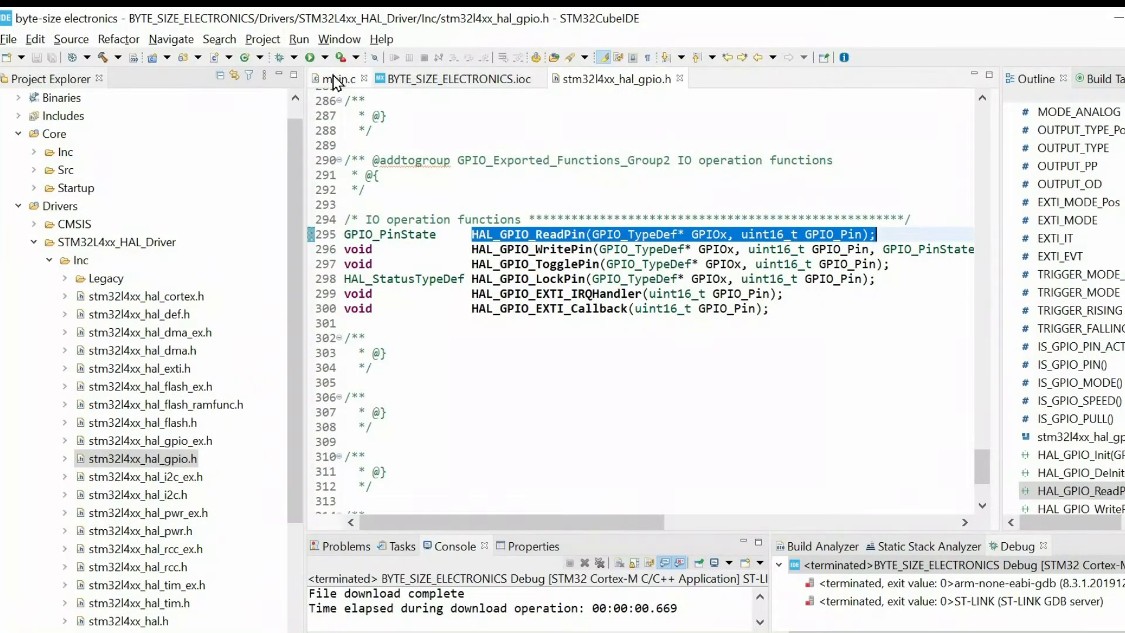
pyautogui.click(337, 78)
pyautogui.write('HAL_GPIO_ReadPin(BUTTON_GPIO_Port, uint16_t GPIO_Pin);')
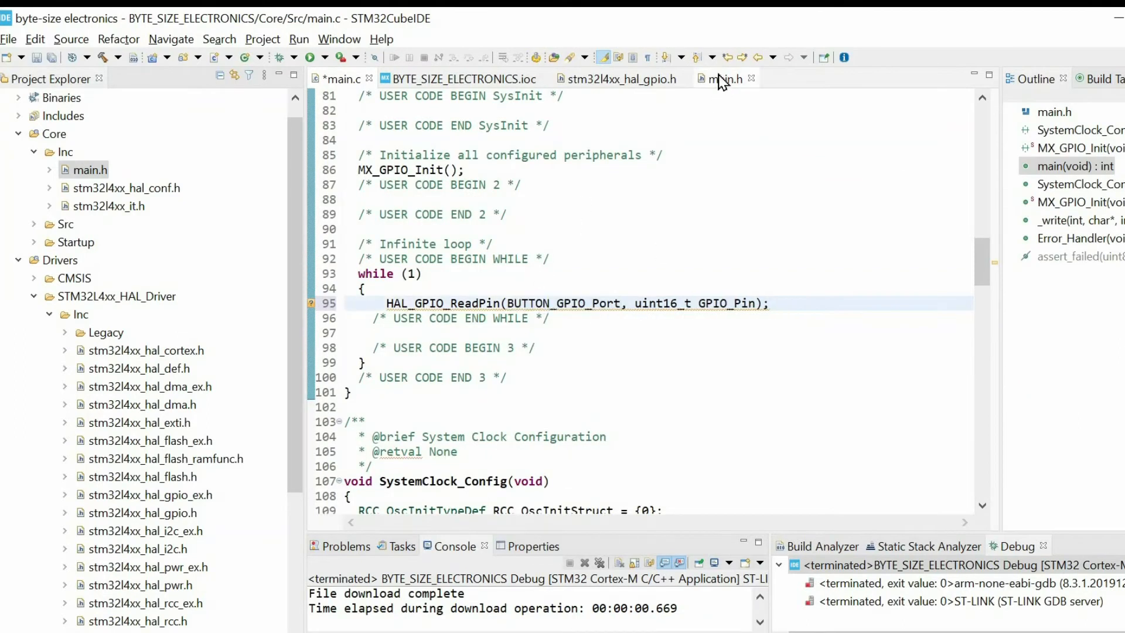
# Step: Use BUTTON_Pin in the read call, wrap it in if( ) with an else, and fetch HAL_GPIO_WritePin from the header
pyautogui.click(725, 78)
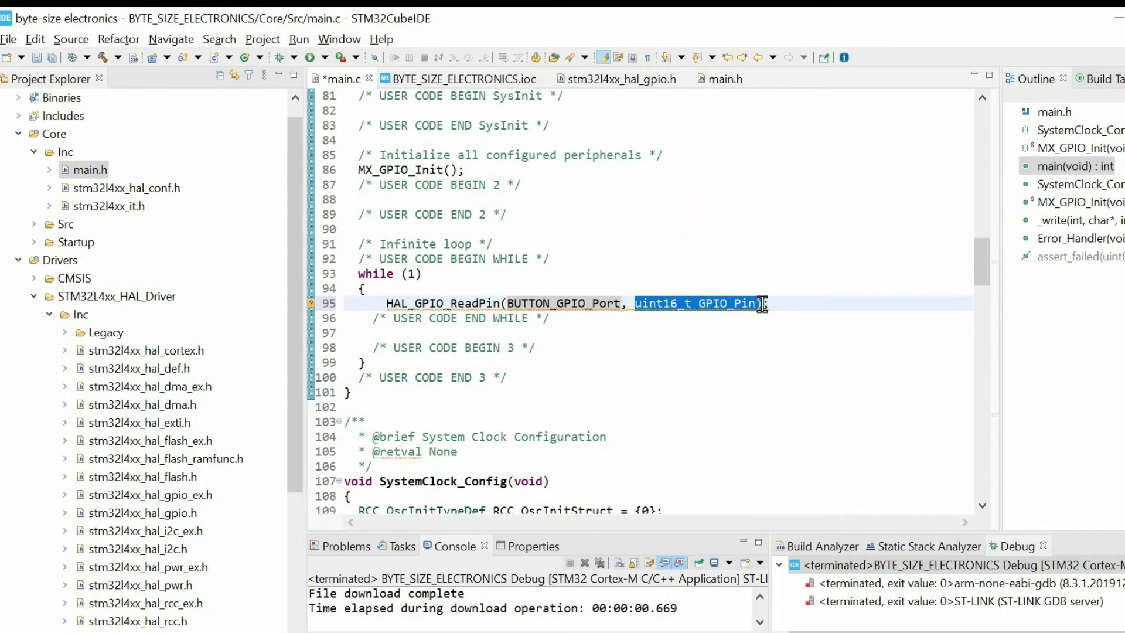
pyautogui.write('BUTTON_Pin')
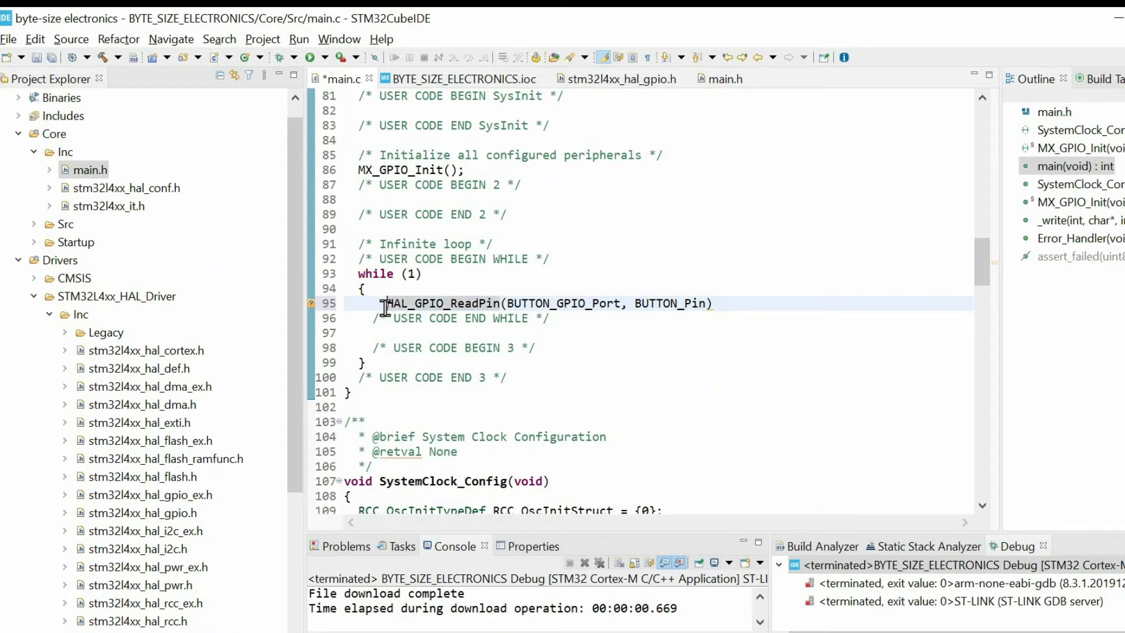
pyautogui.write('if(')
pyautogui.write('{')
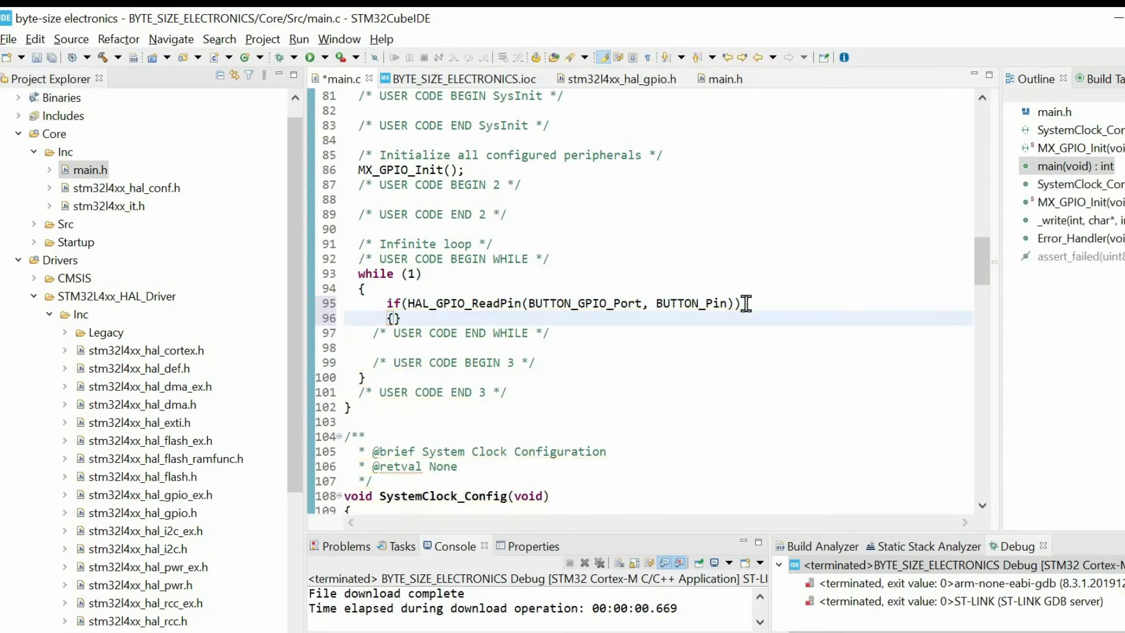
pyautogui.write('else')
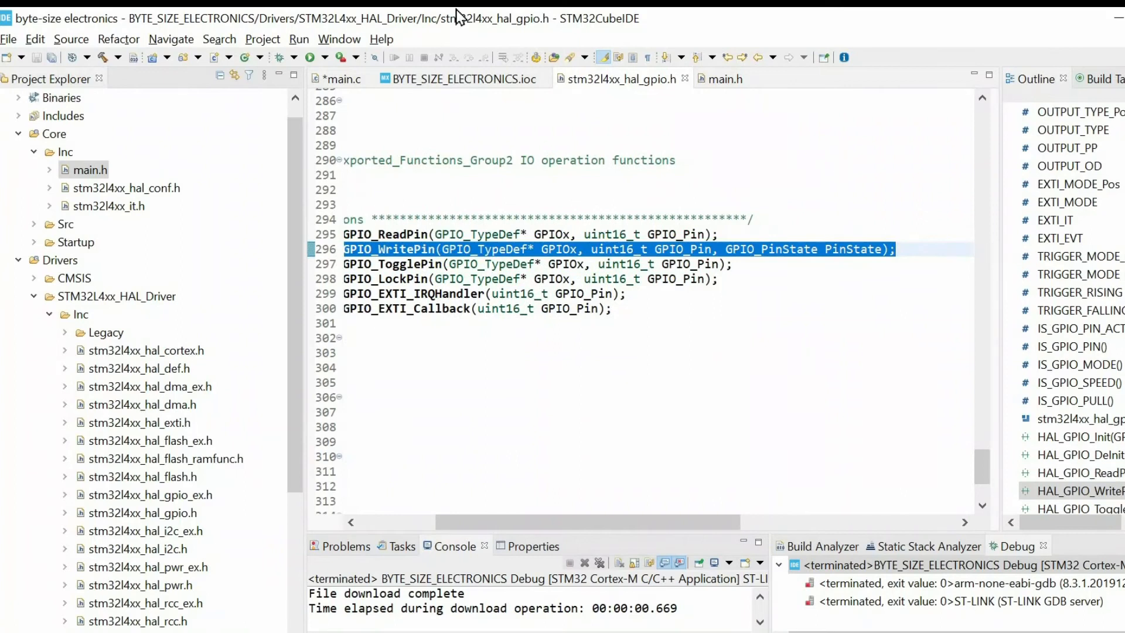
pyautogui.click(341, 79)
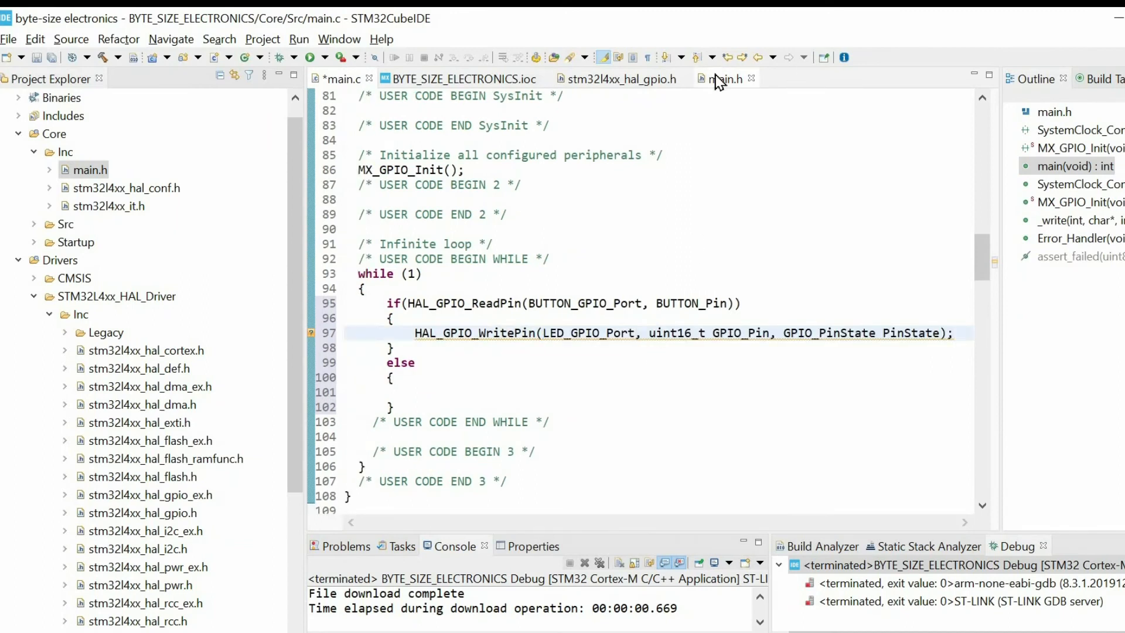
# Step: Write LED_Pin GPIO_PIN_RESET in the if branch and GPIO_PIN_SET in the else, save, and show the Debug launch choices
pyautogui.doubleClick(583, 332)
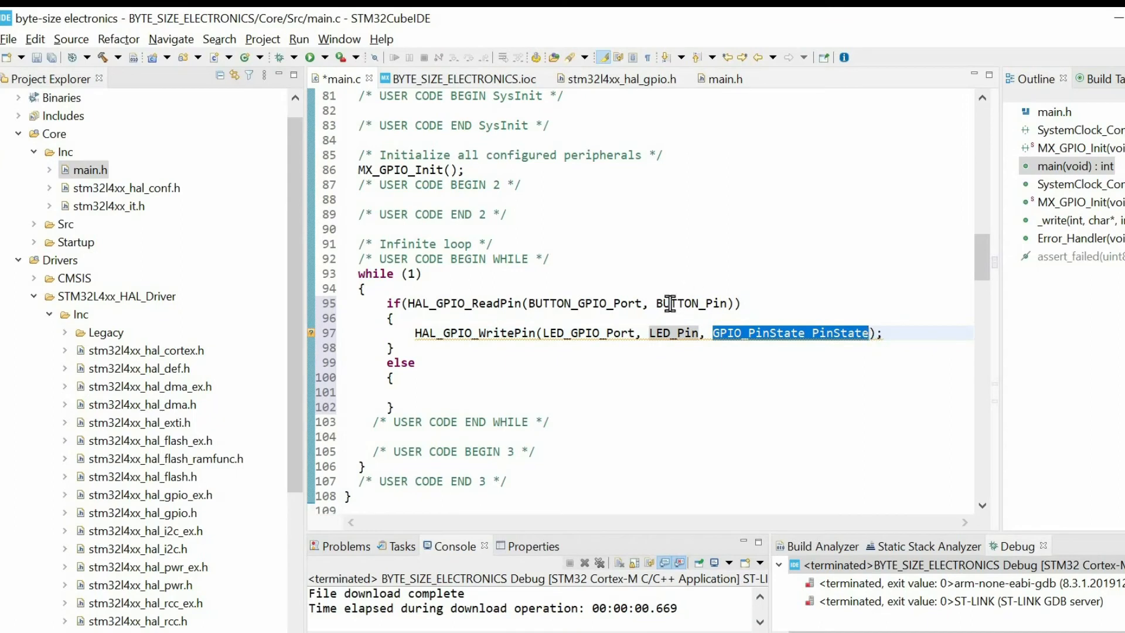
pyautogui.write('G')
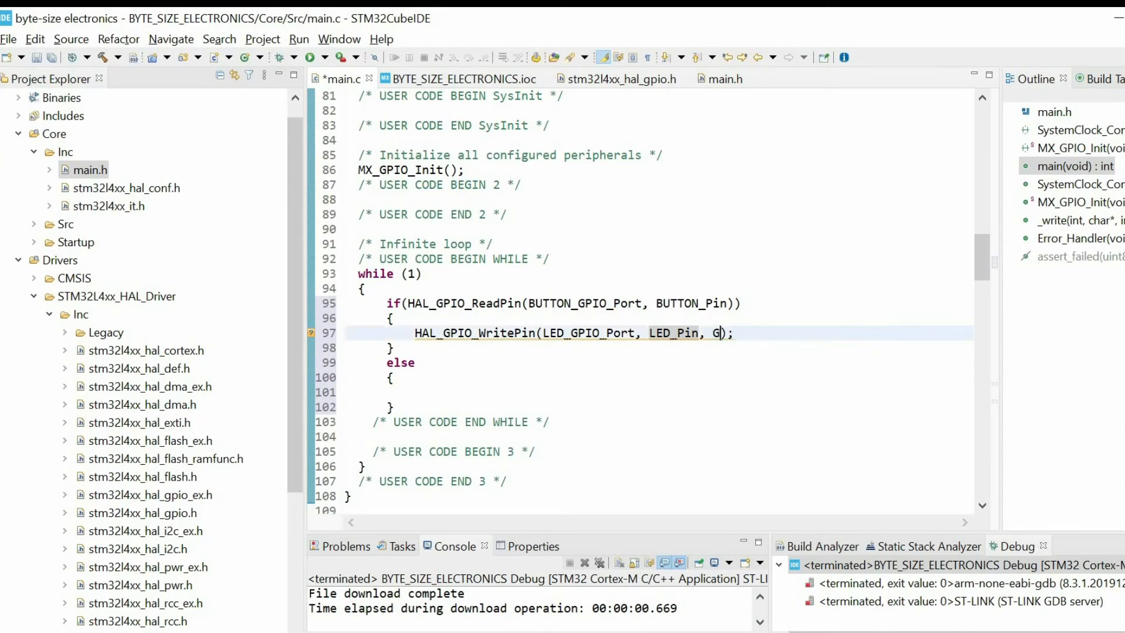
pyautogui.write('PIO_PIN_RESET')
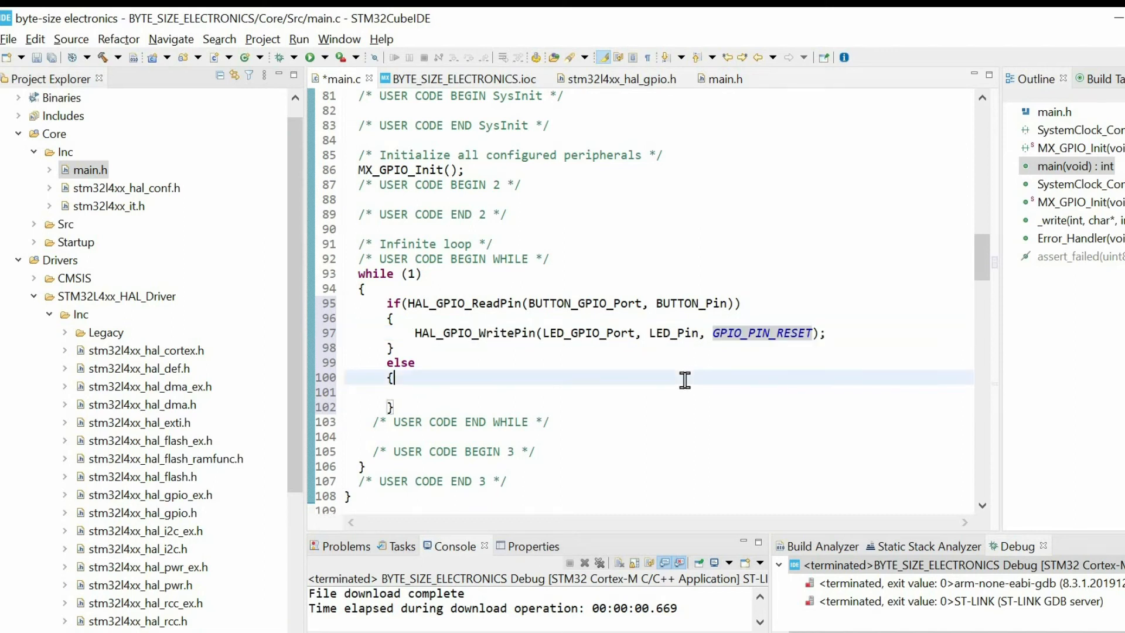
pyautogui.write('HAL_GPIO_WritePin(LED_GPIO_Port, LED_Pin, GPIO_PIN_RESET);')
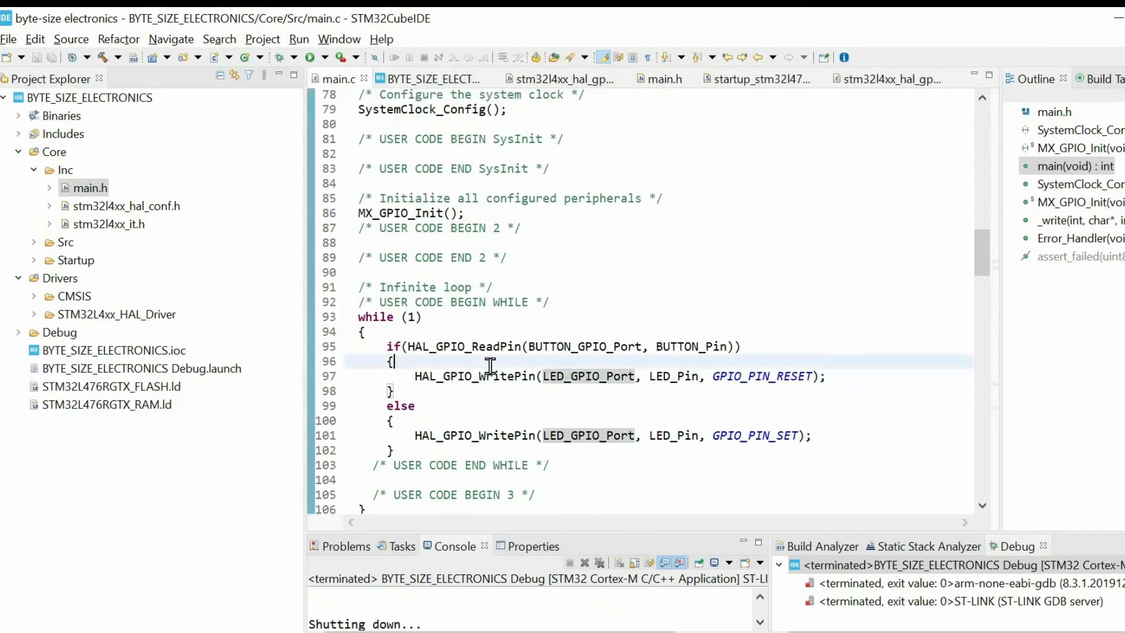
pyautogui.click(314, 58)
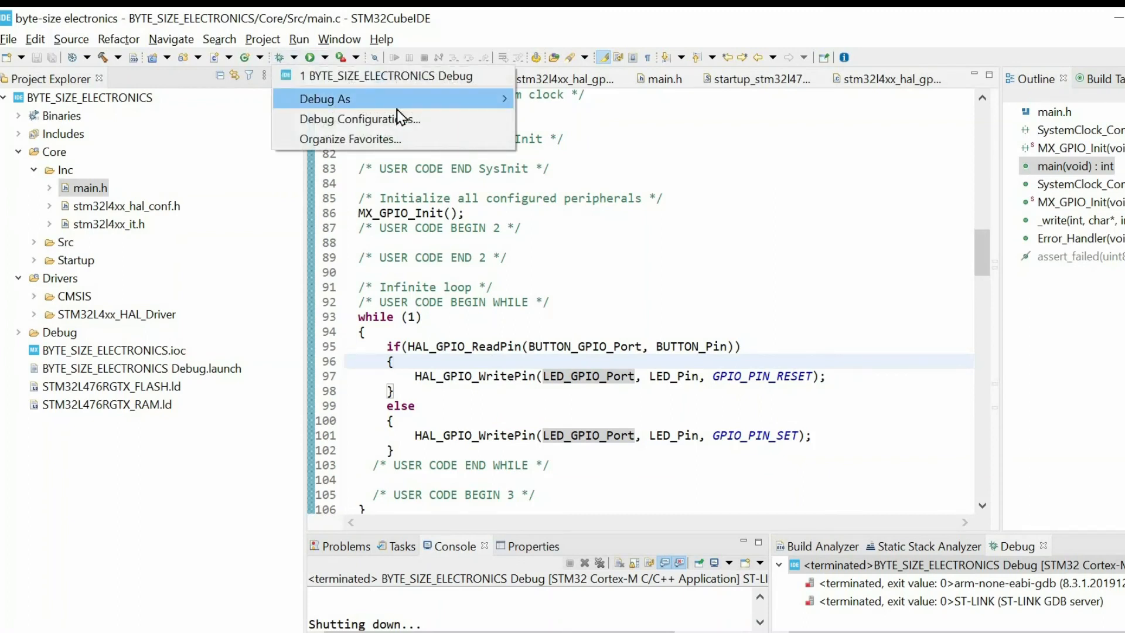